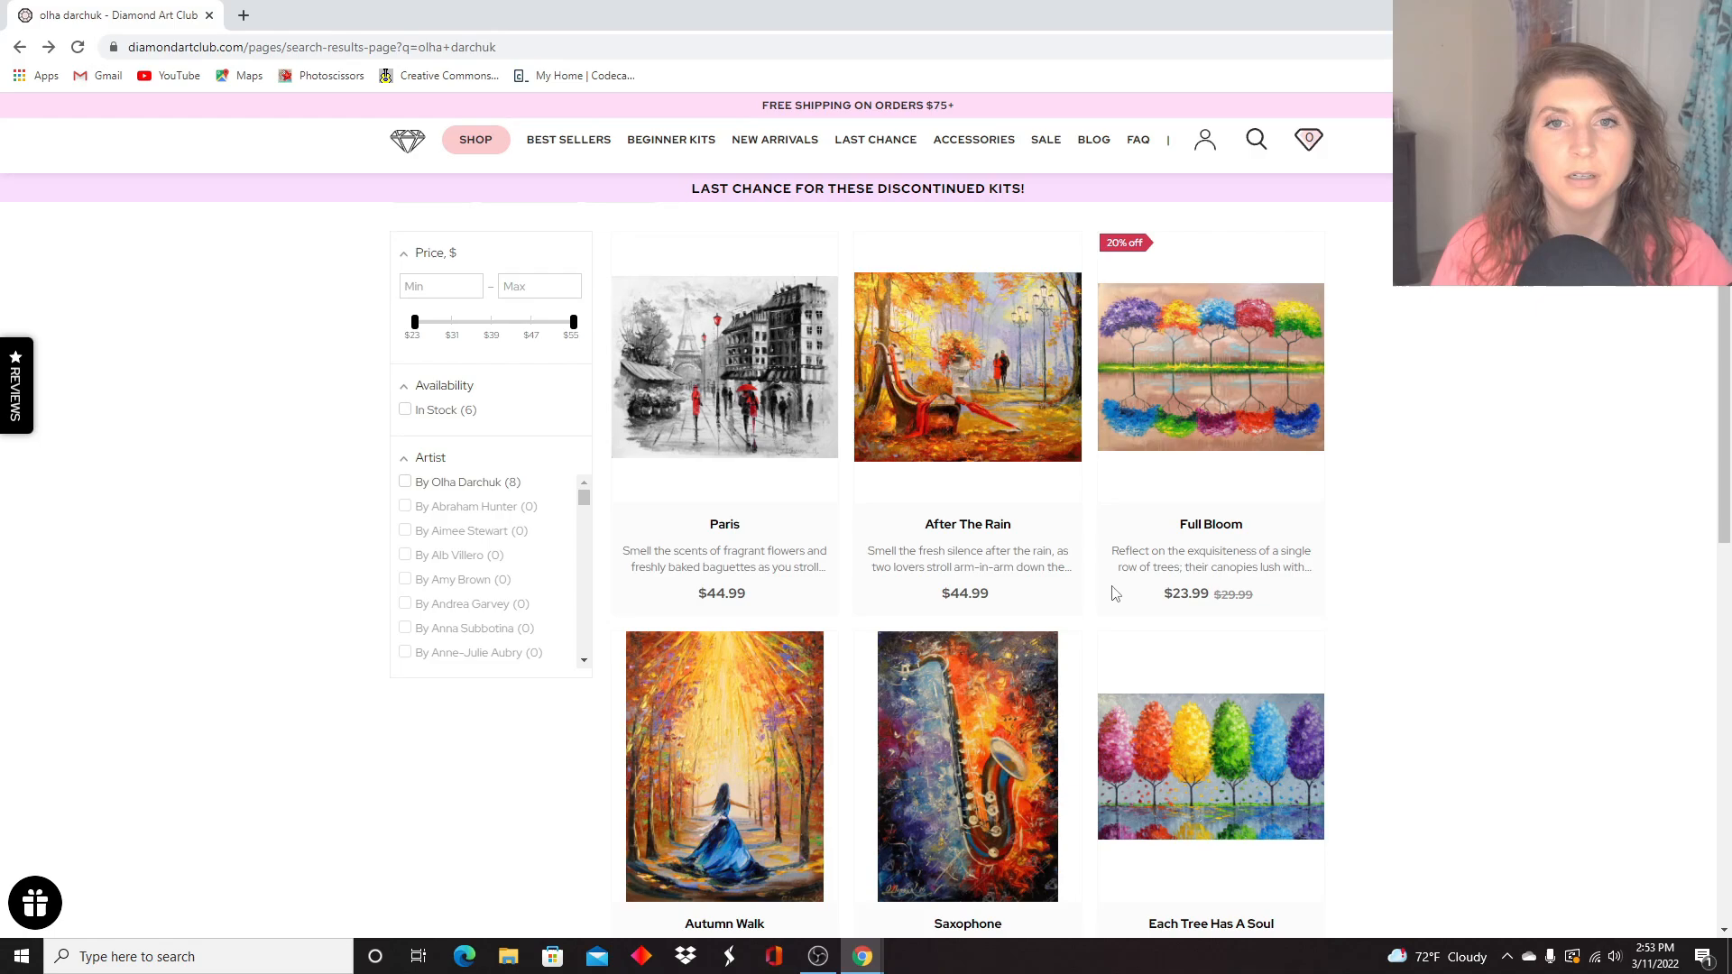
mouse_move(671, 139)
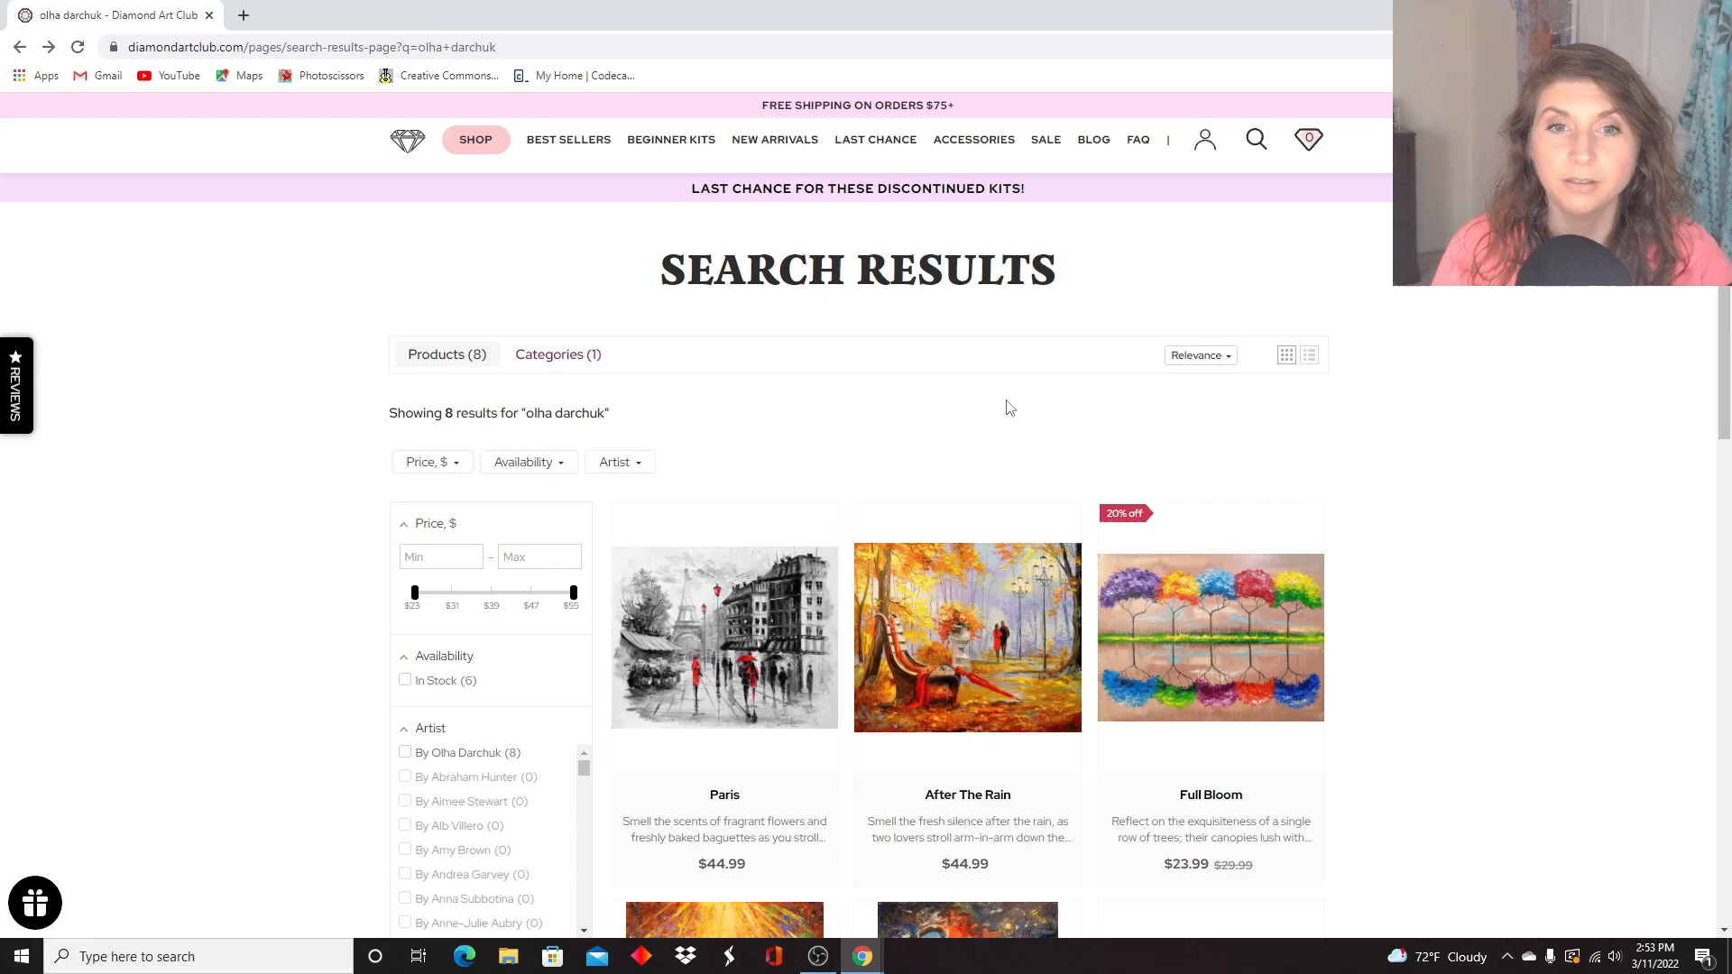
mouse_move(386, 480)
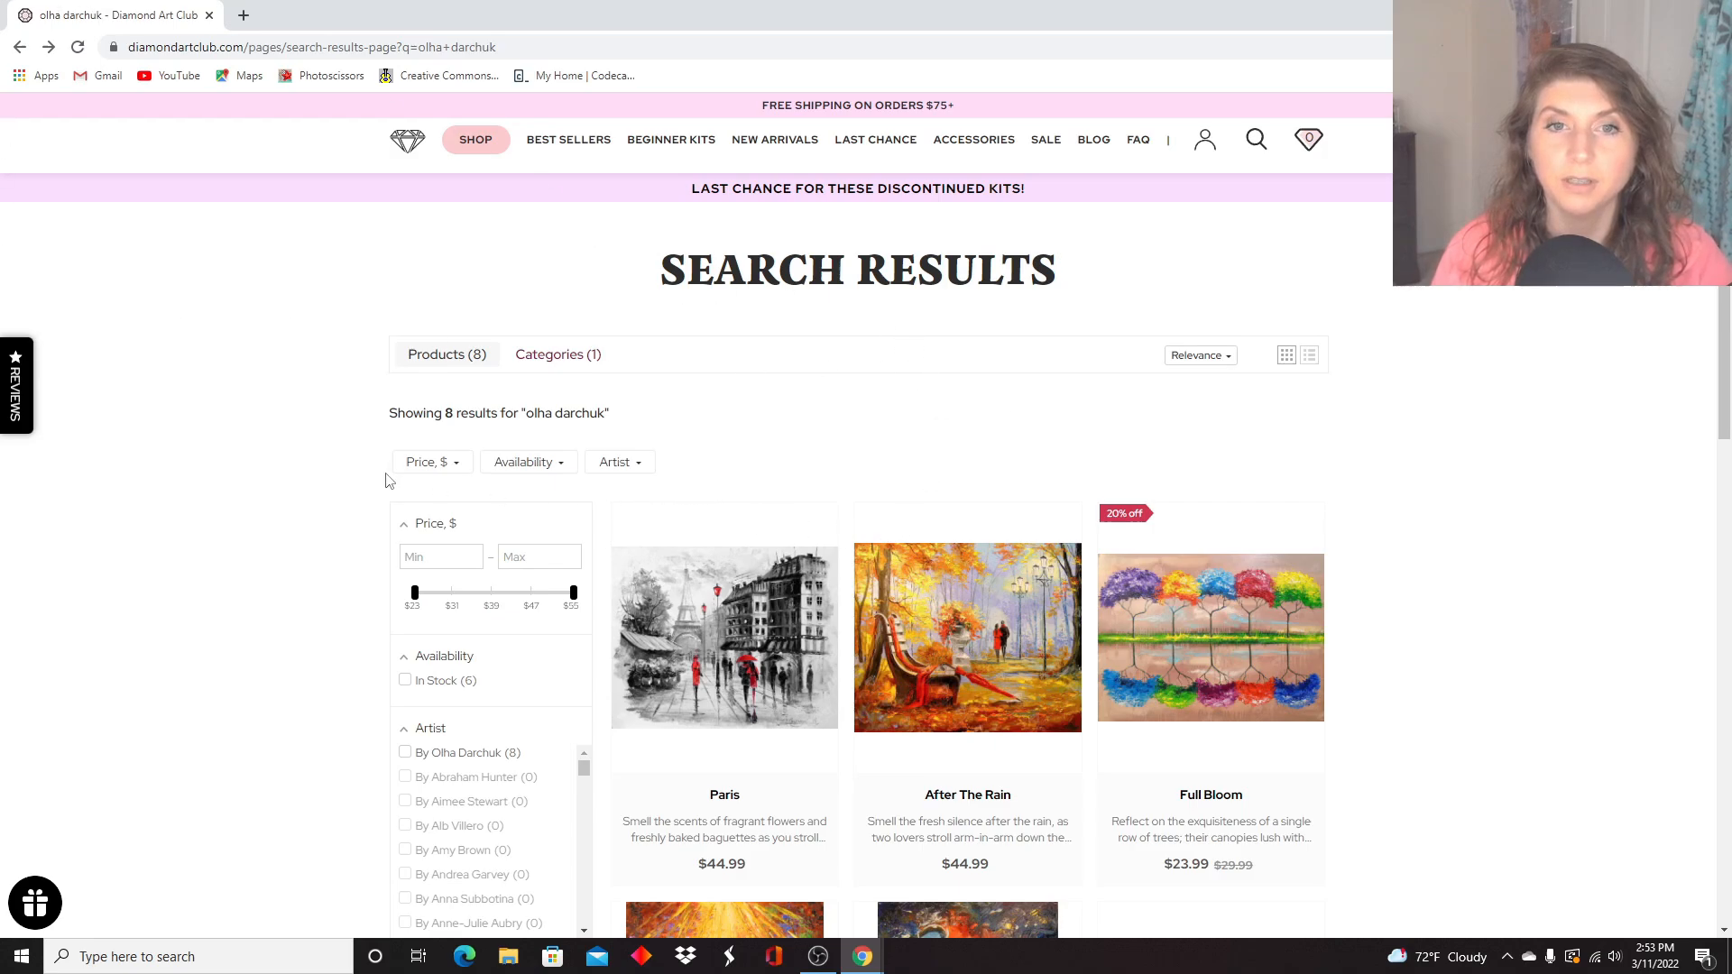
Browse down to Sunny Road To The Sea and Autumn Path, select Autumn Path, and let the results reload.
scroll("down", 3)
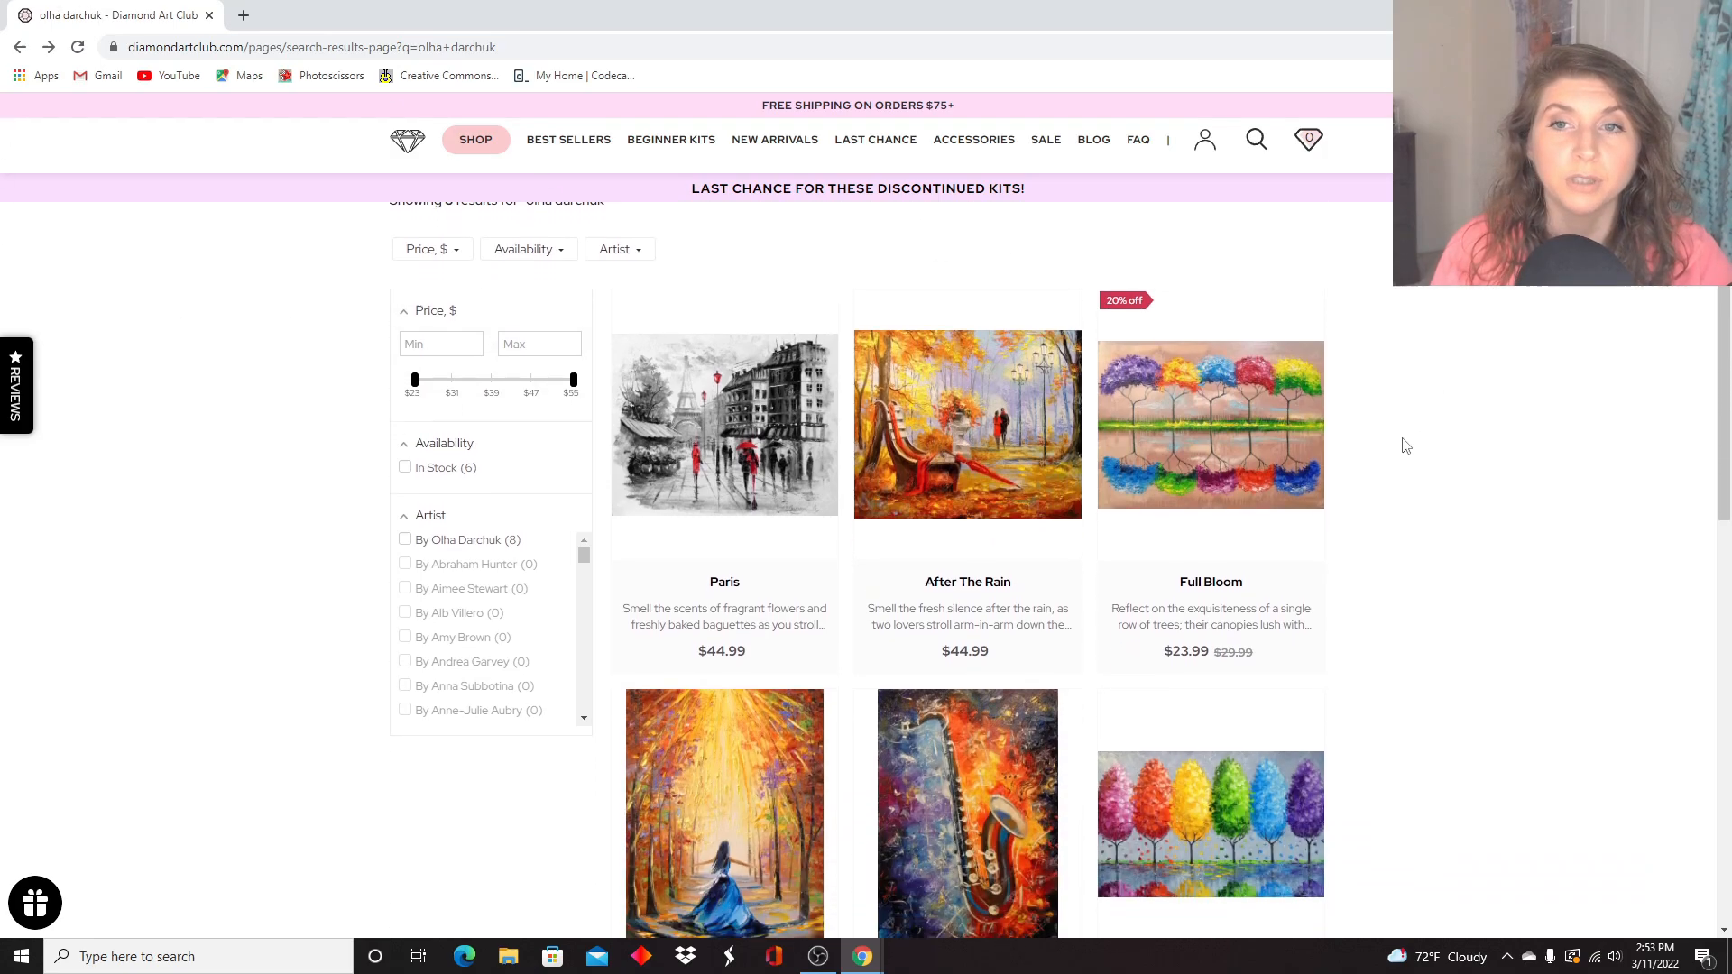
scroll("down", 3)
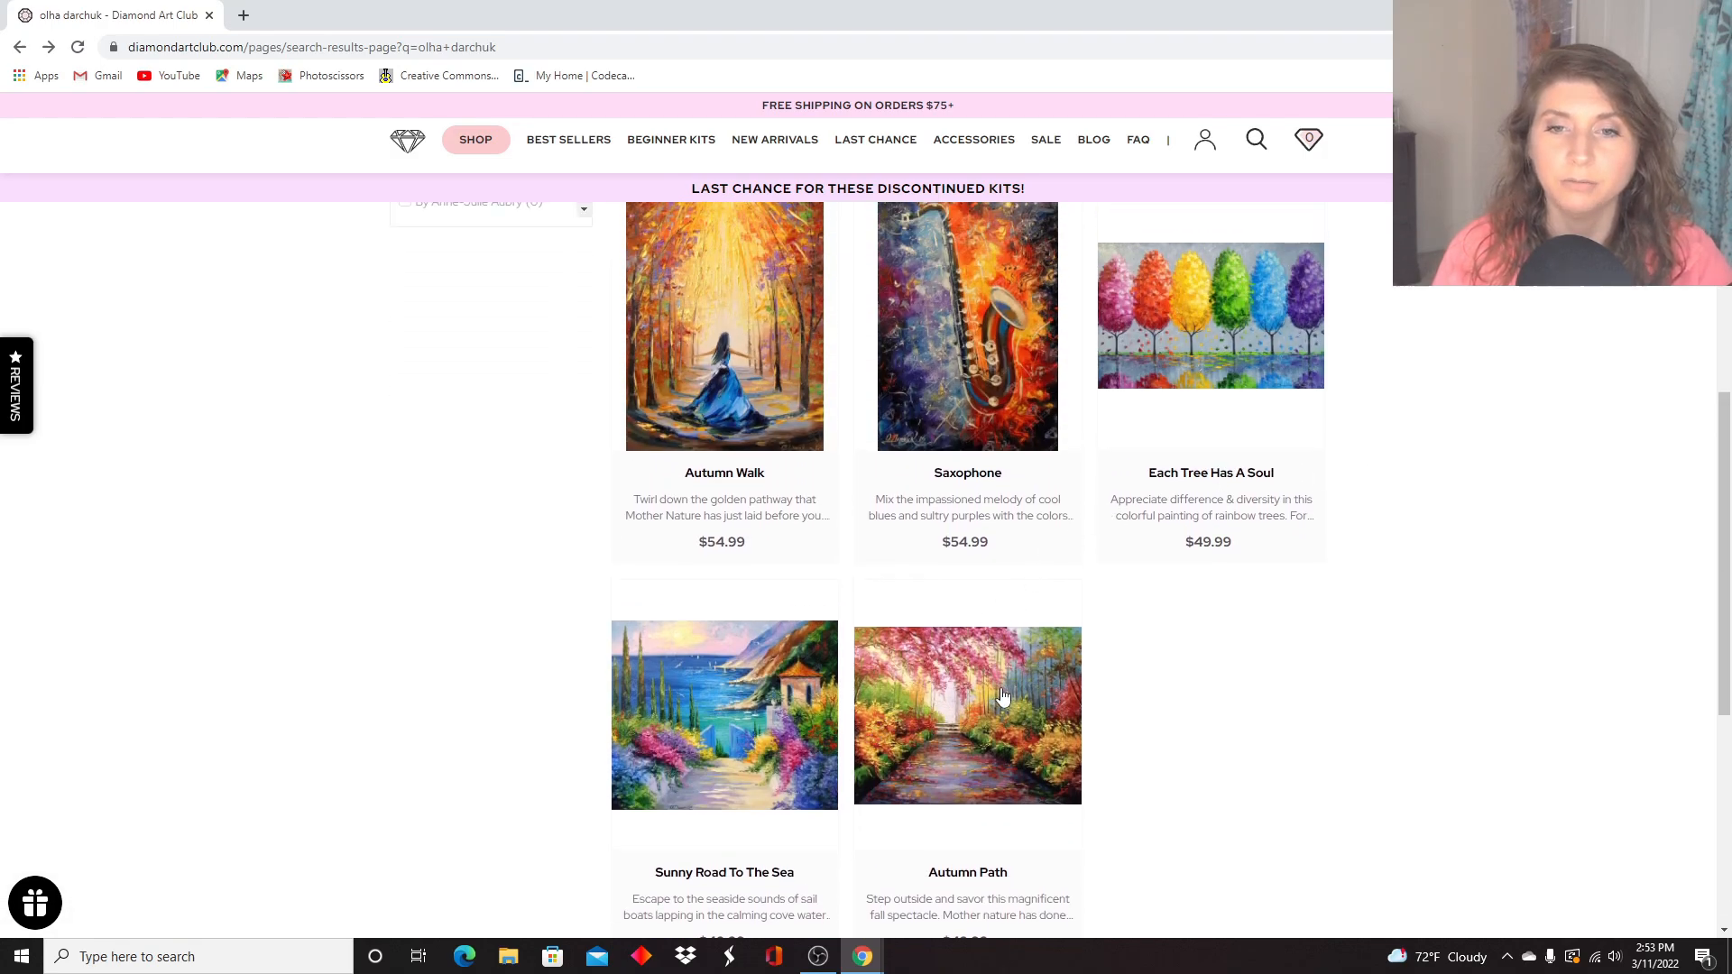
left_click(967, 715)
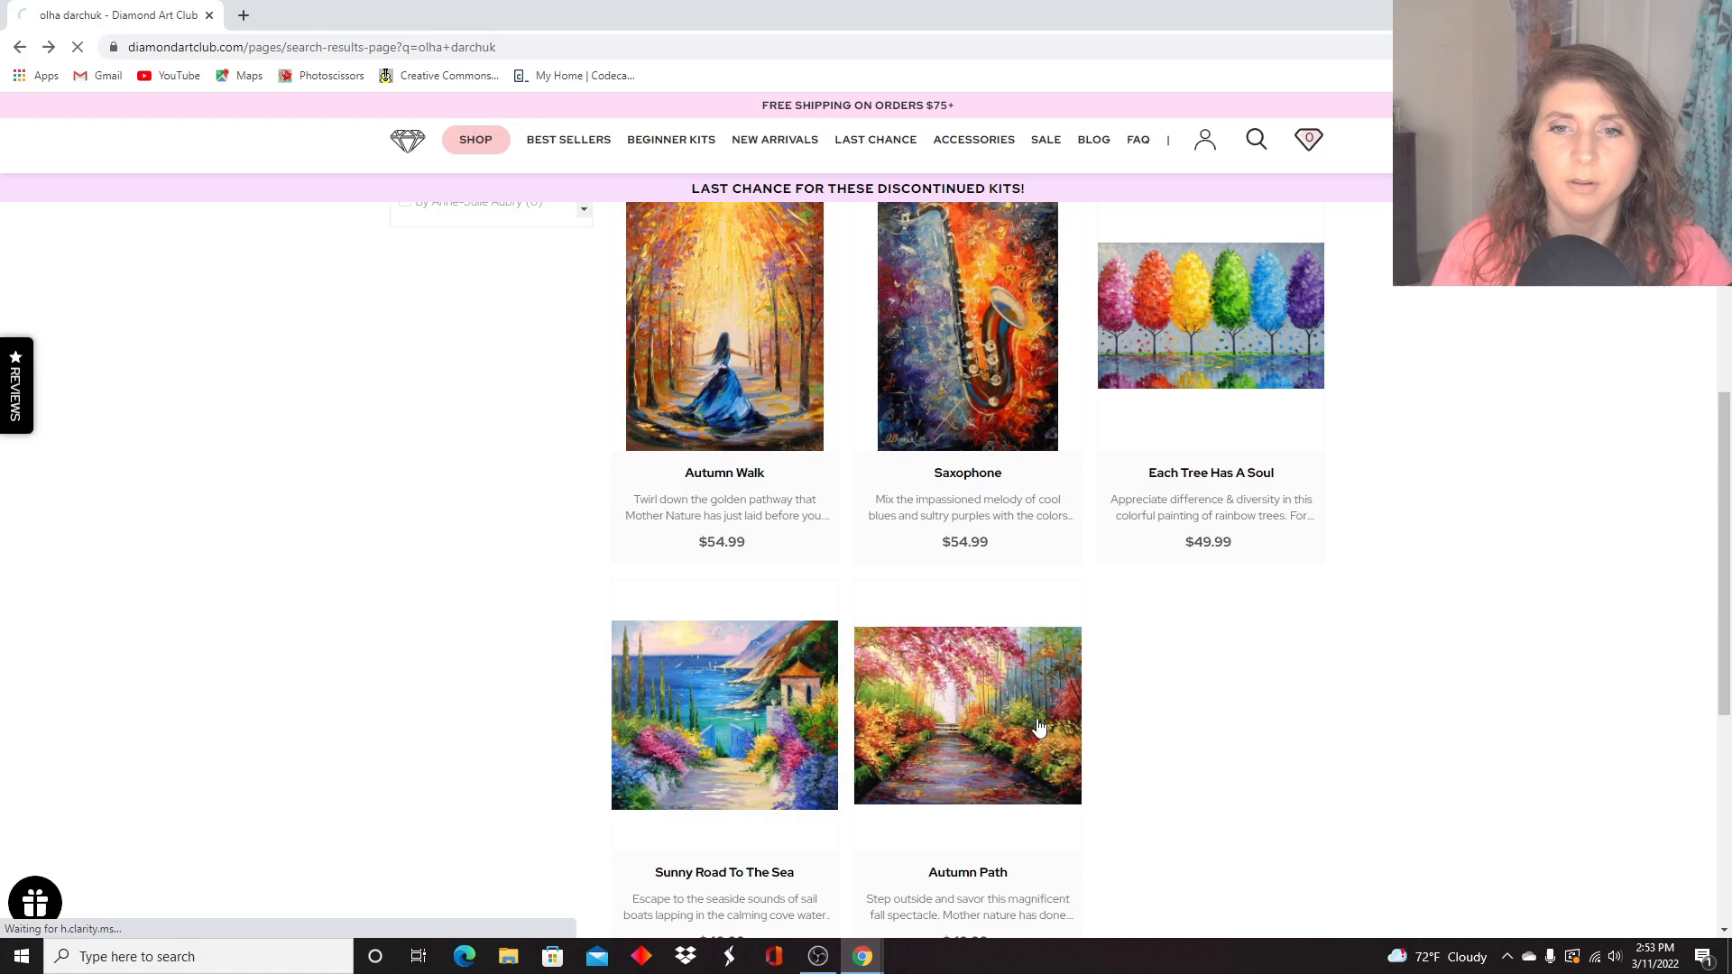
left_click(967, 717)
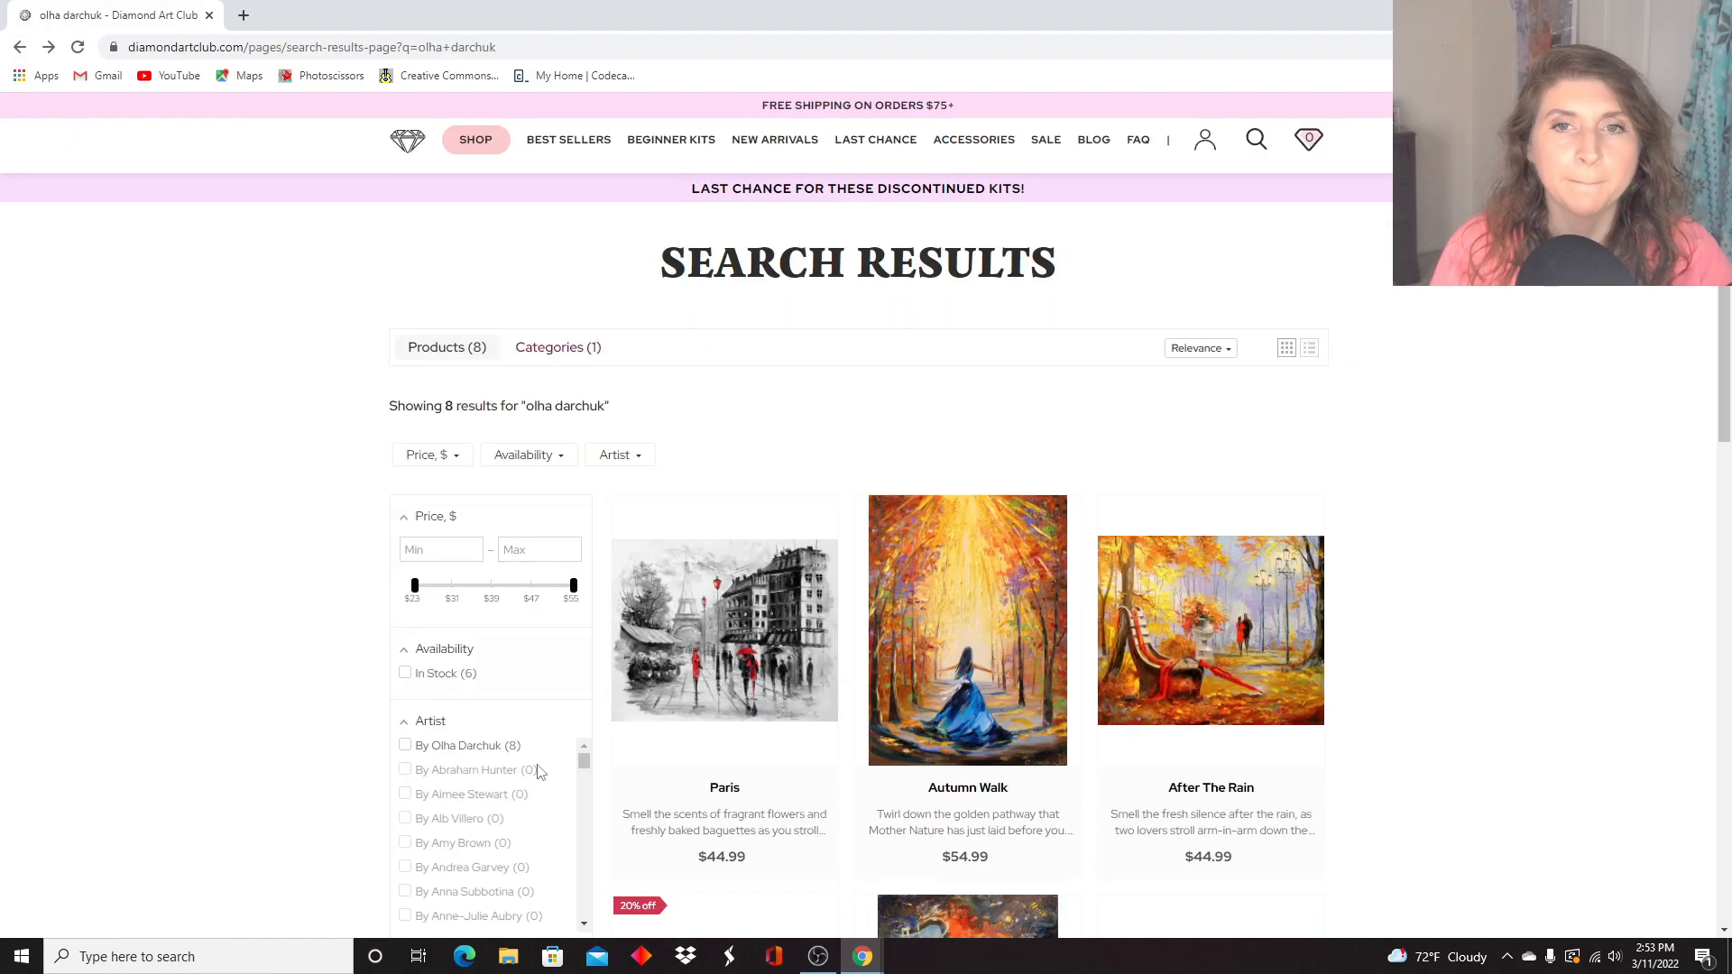
scroll("down", 3)
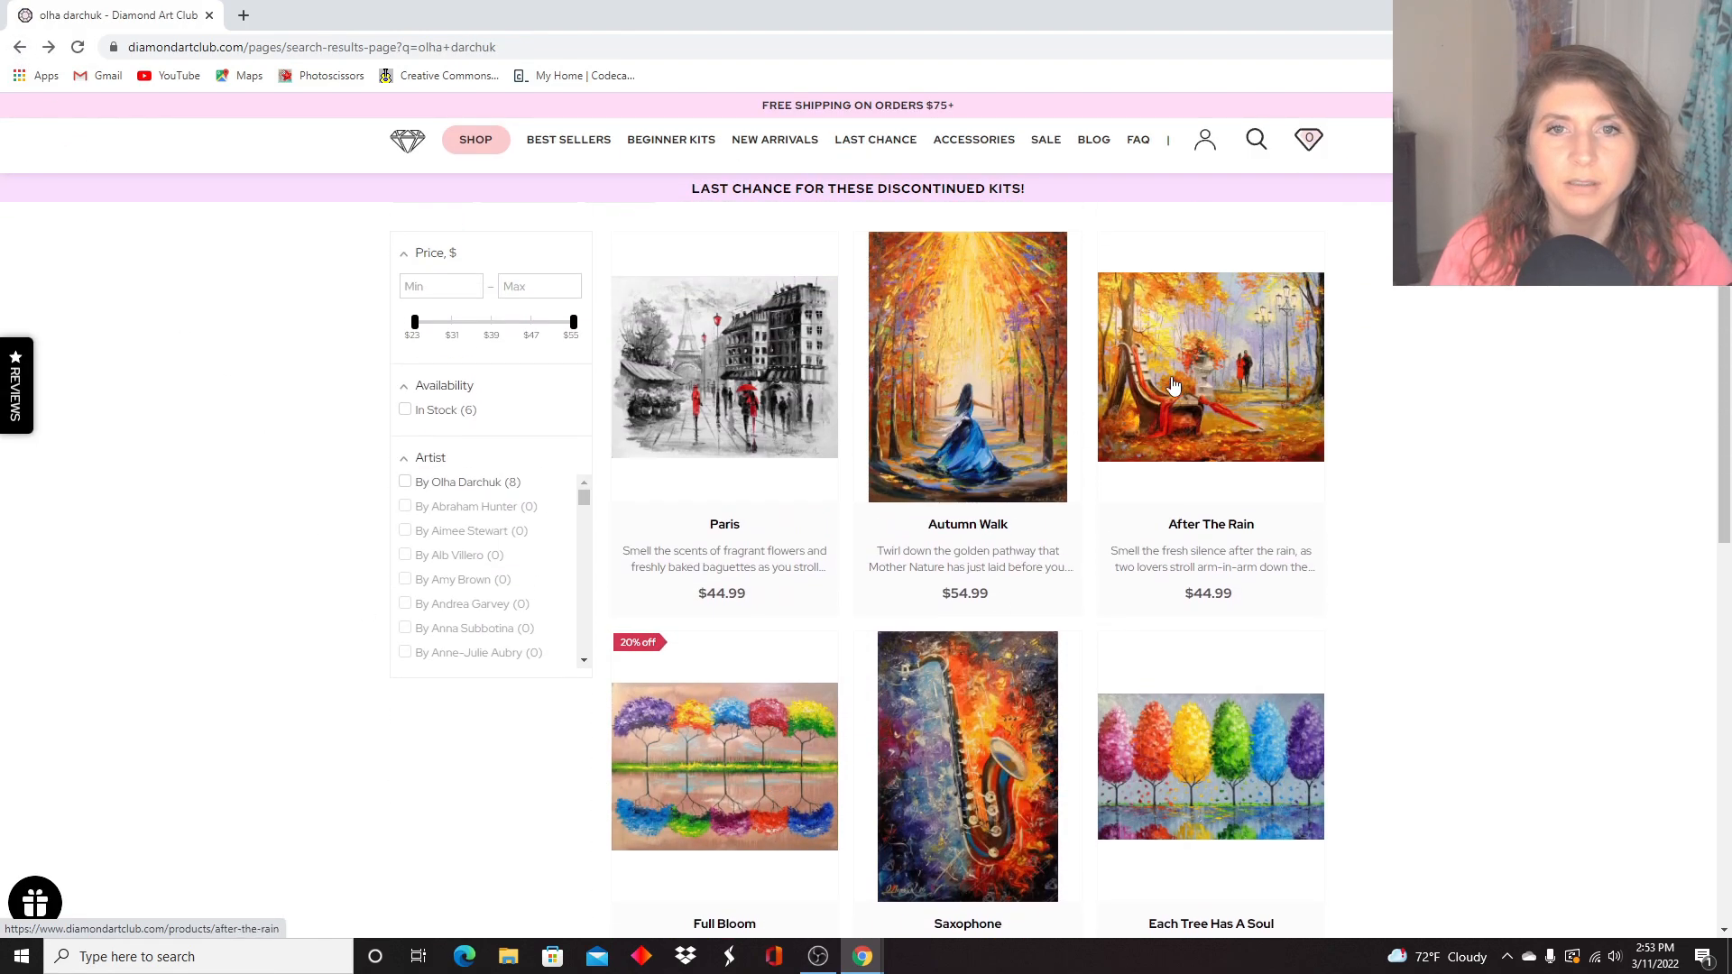
mouse_move(794, 484)
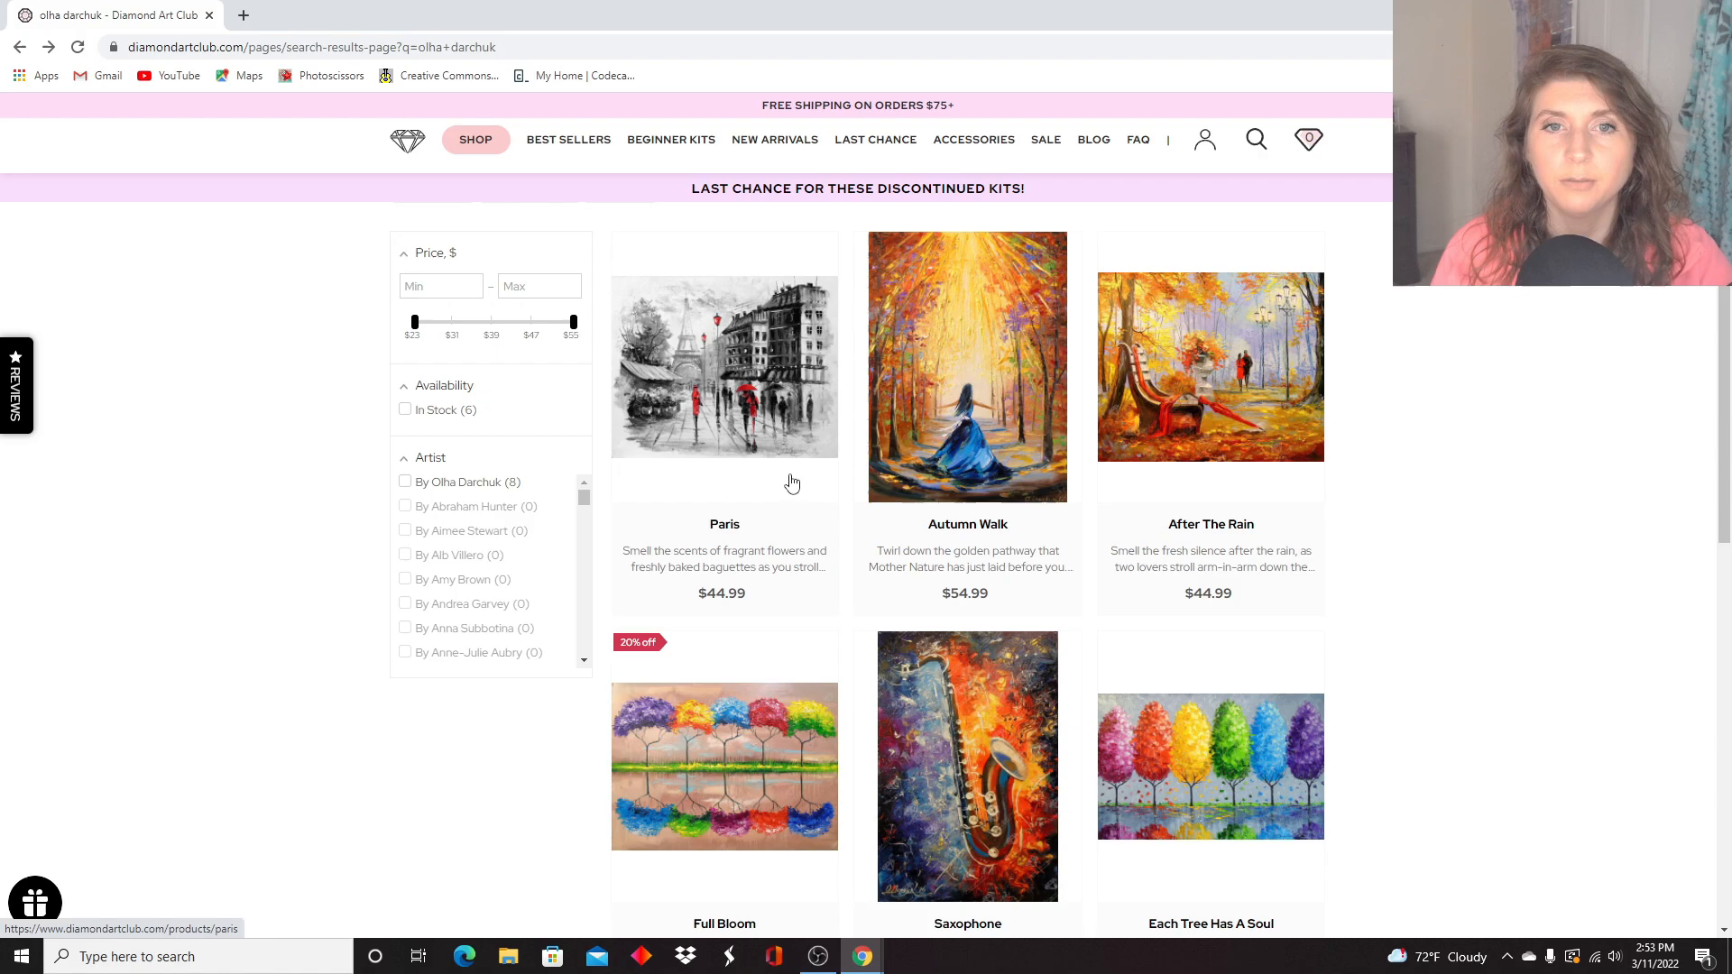
mouse_move(789, 642)
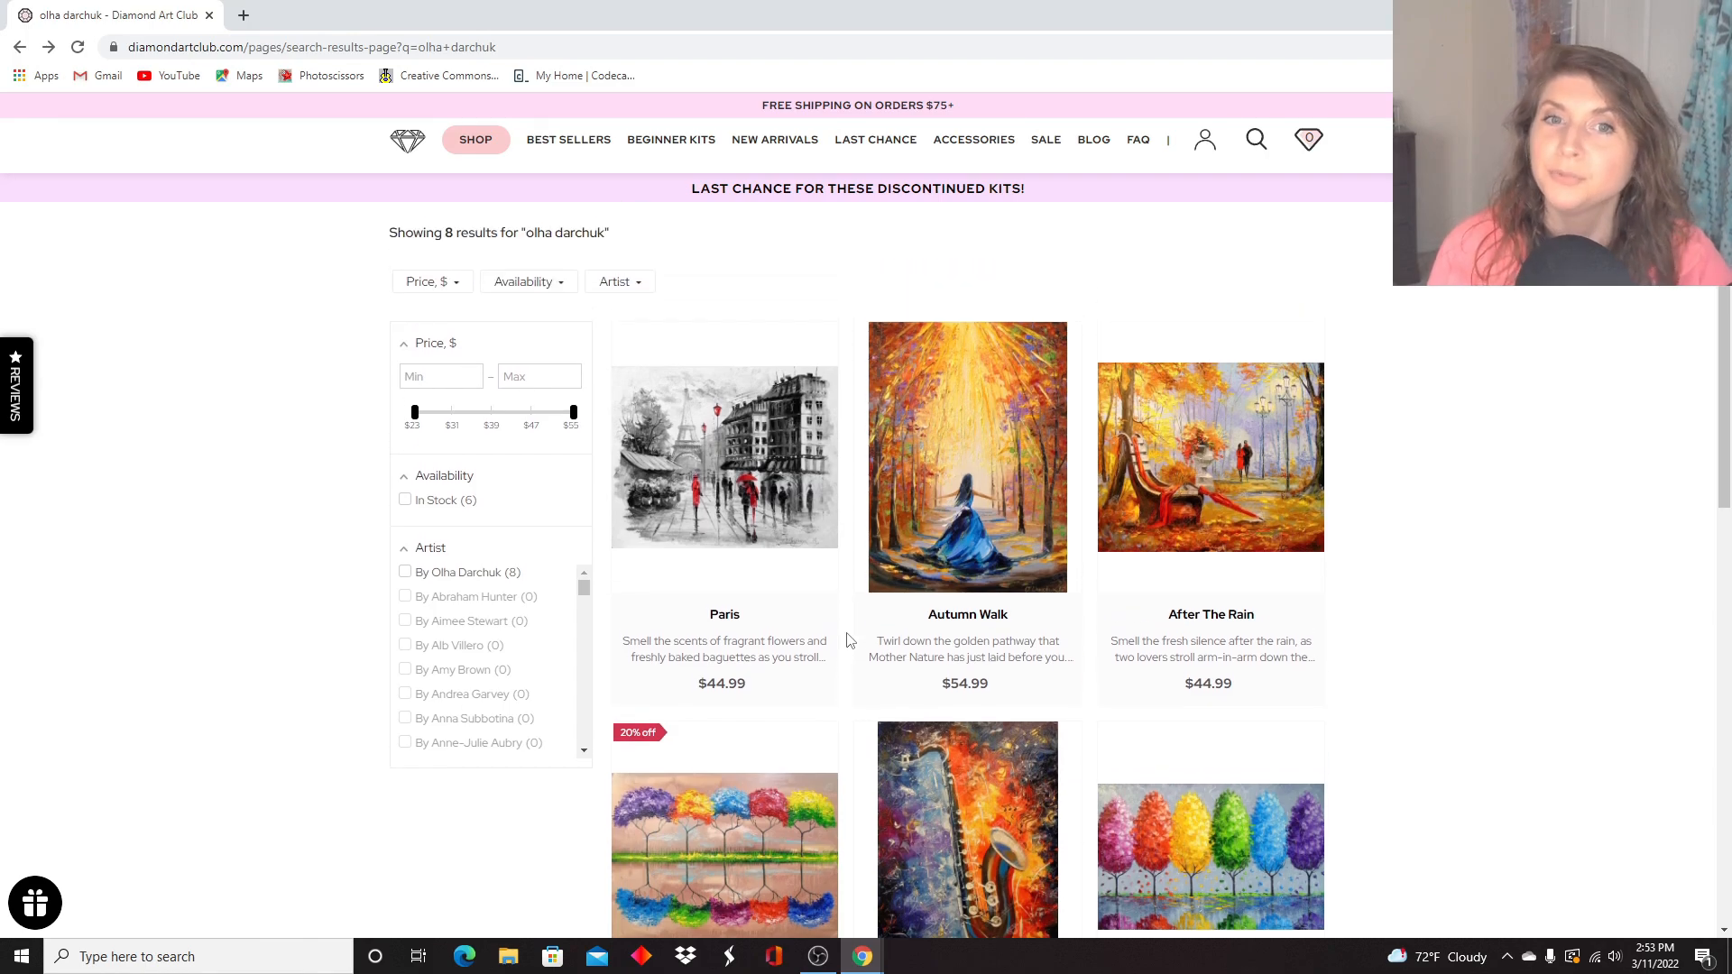
scroll("down", 3)
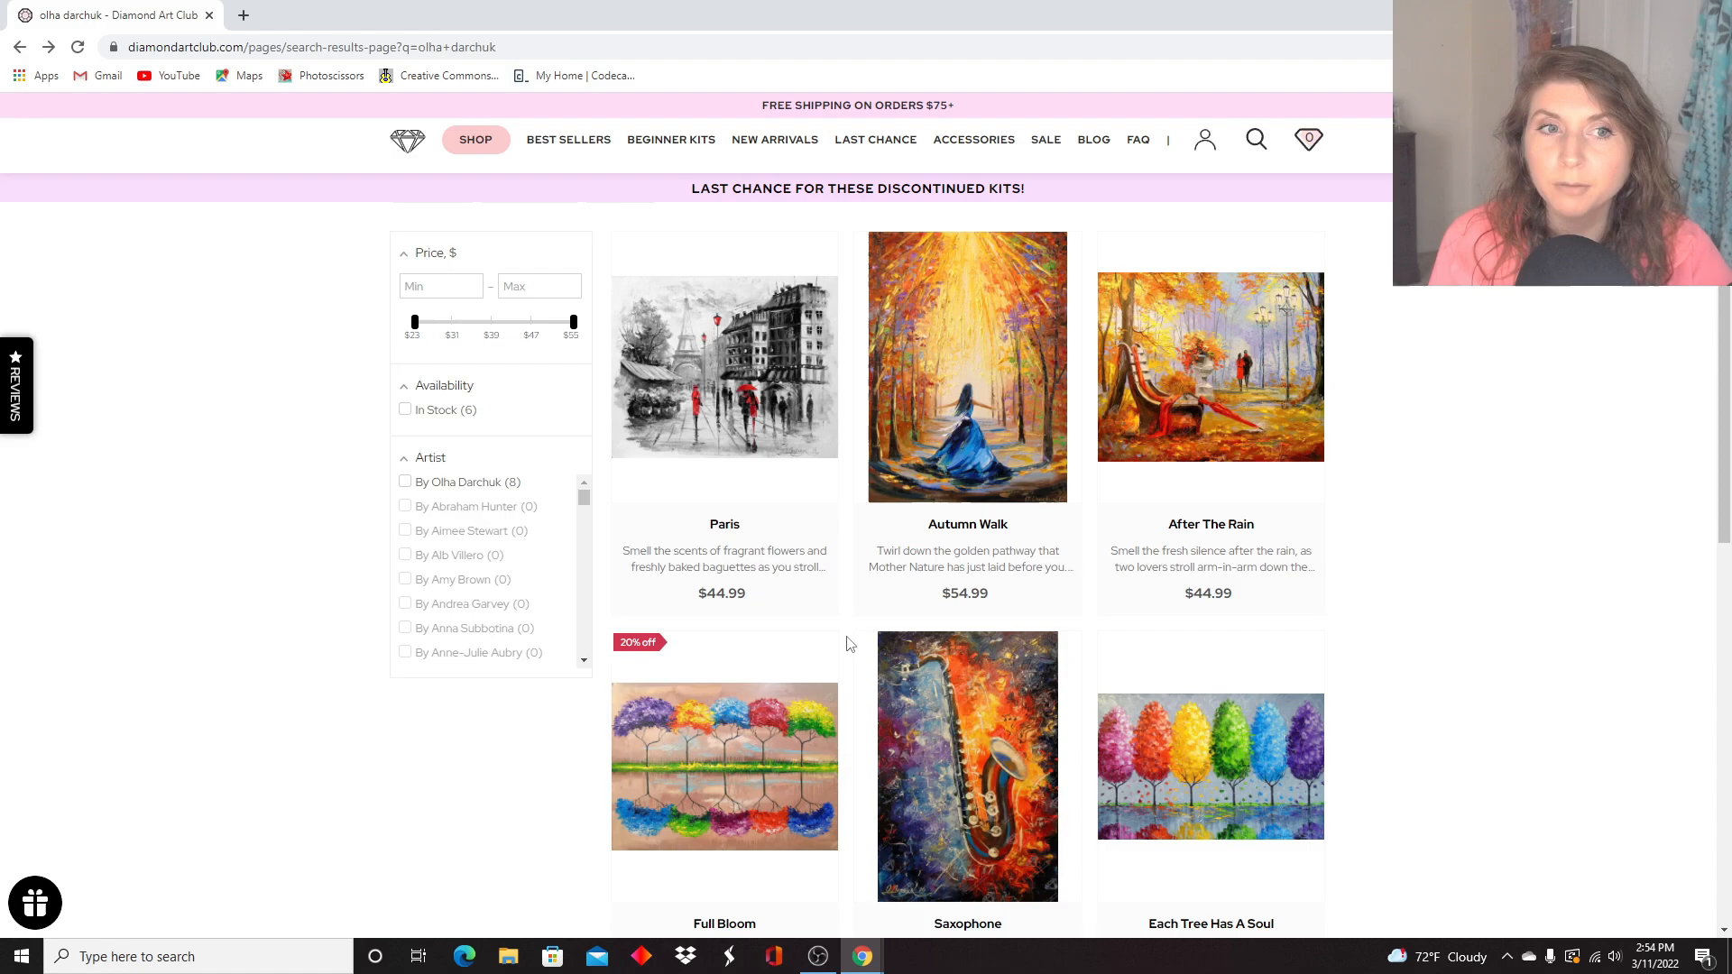
mouse_move(1376, 835)
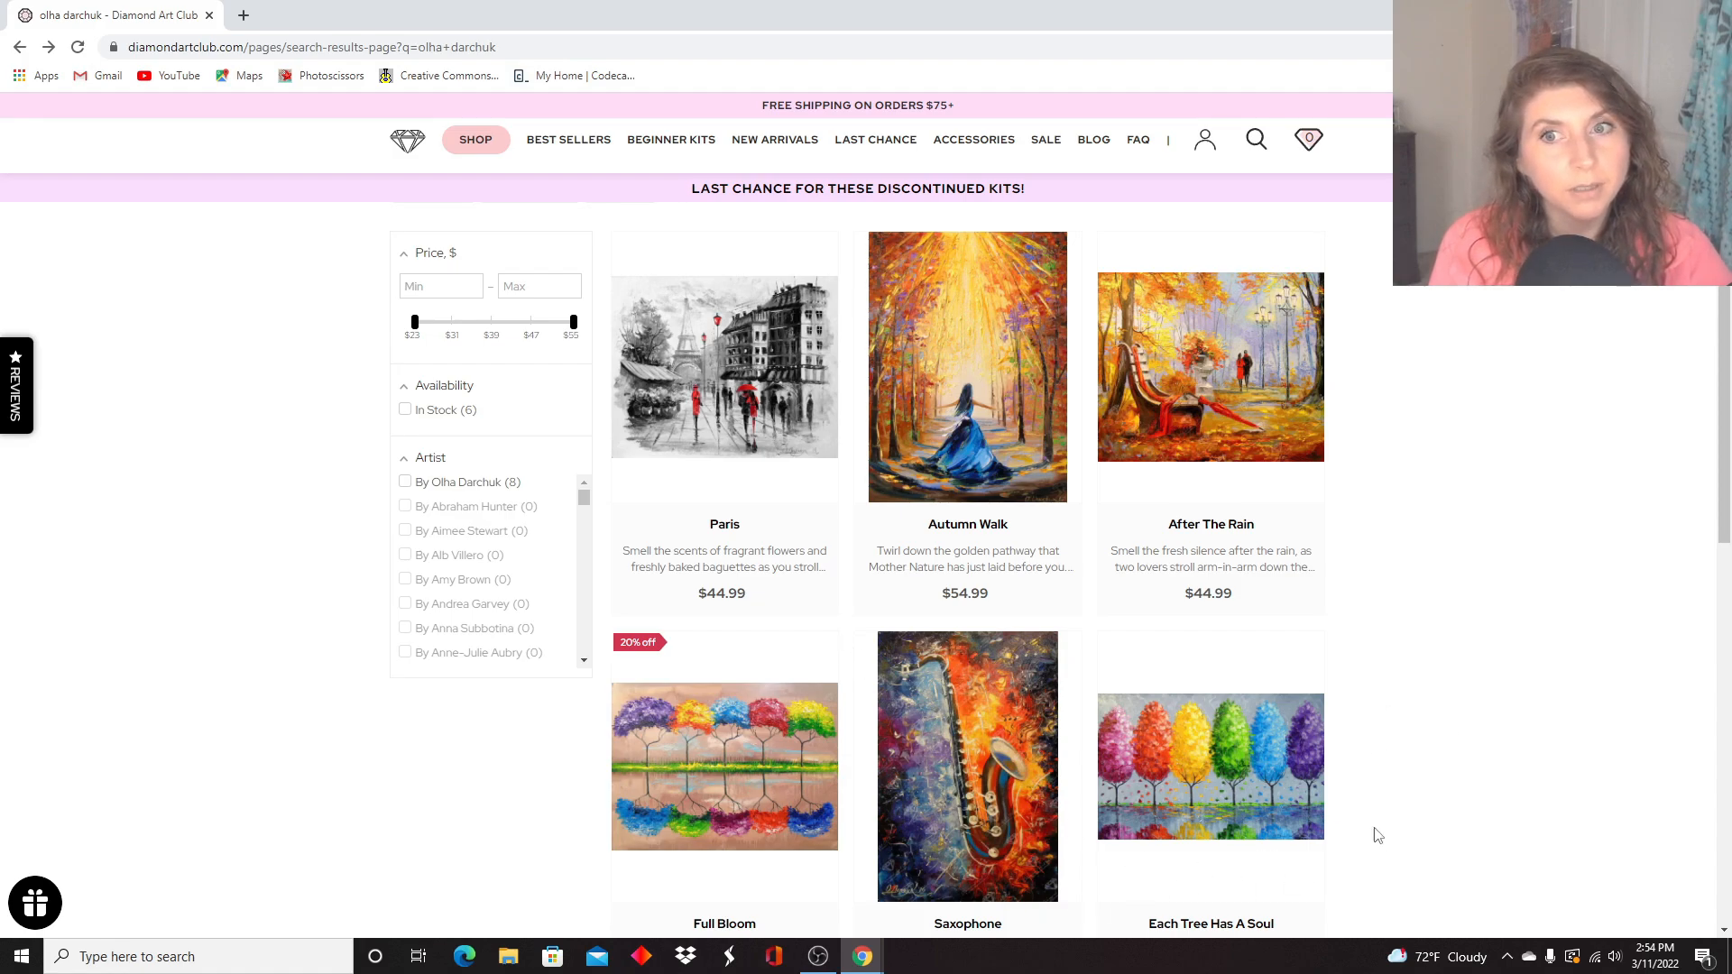
mouse_move(761, 704)
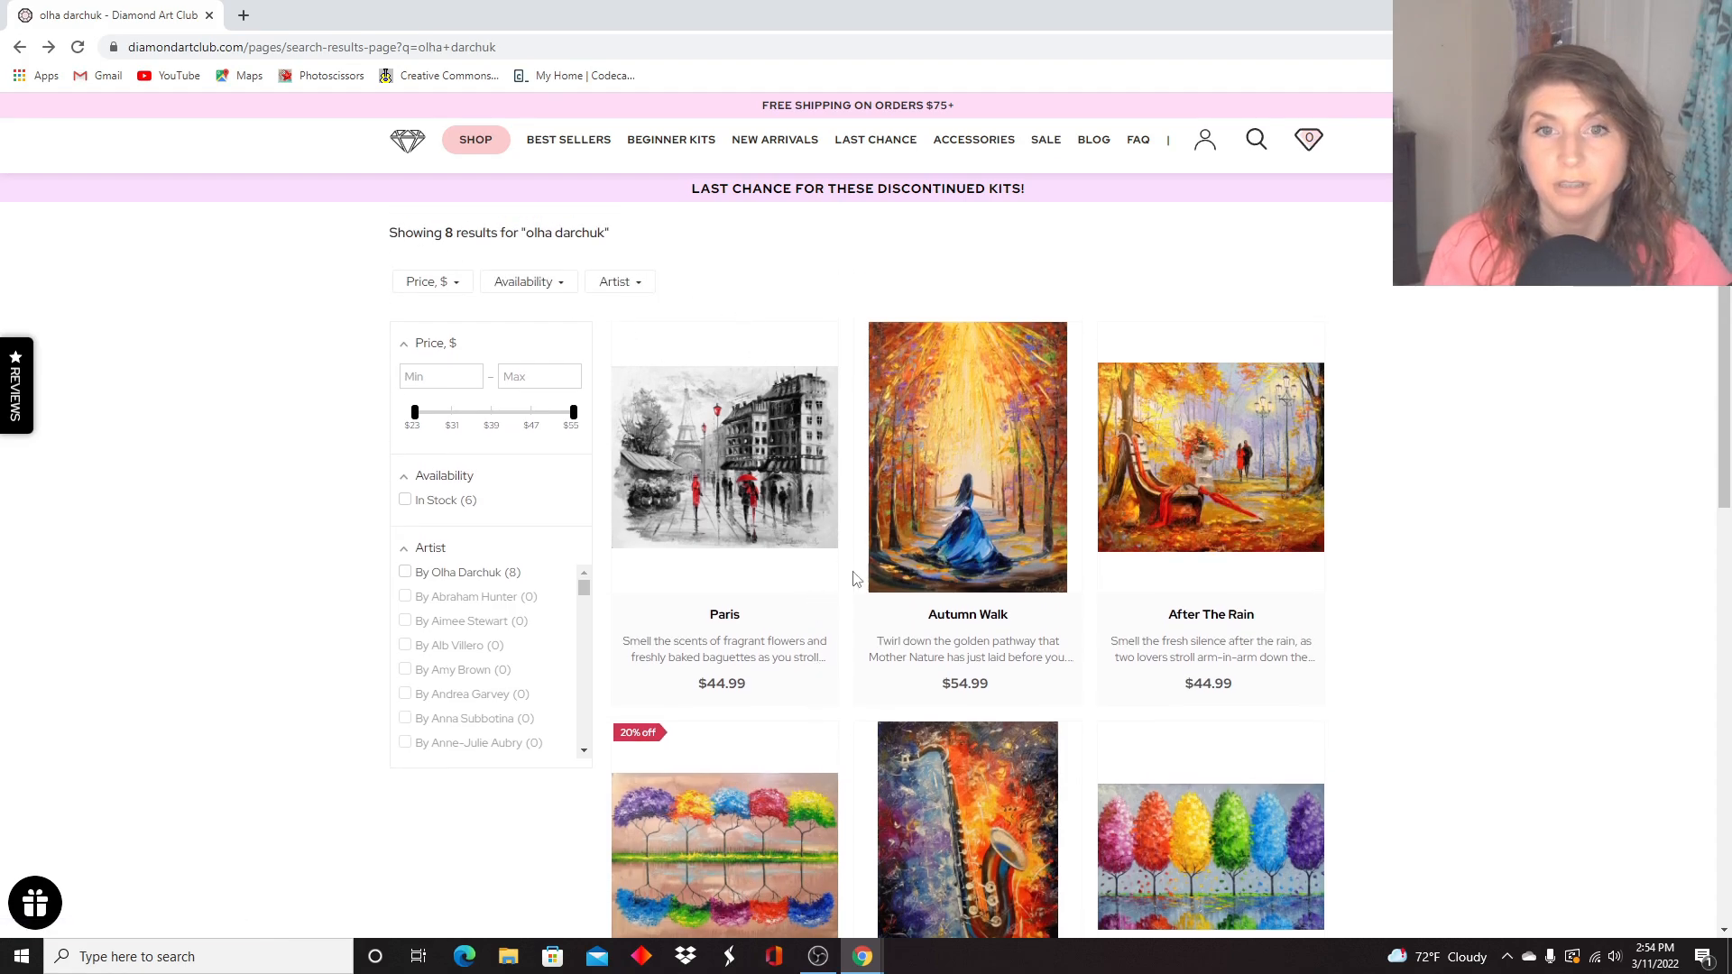
scroll("down", 3)
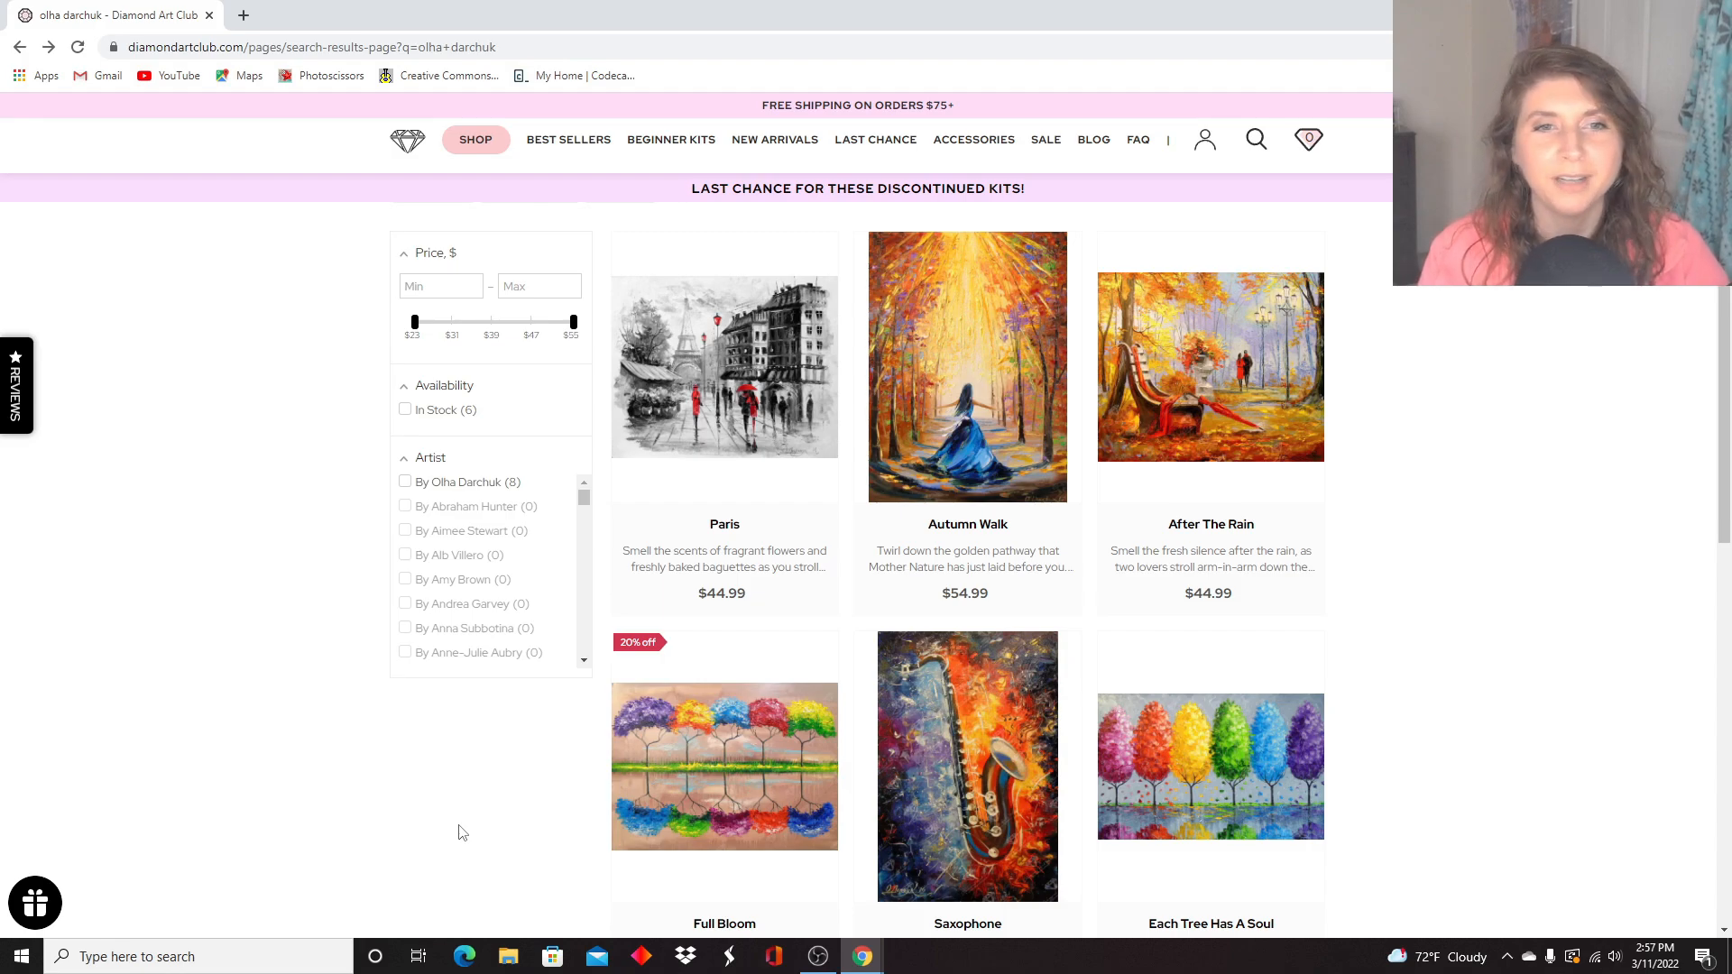
mouse_move(557, 848)
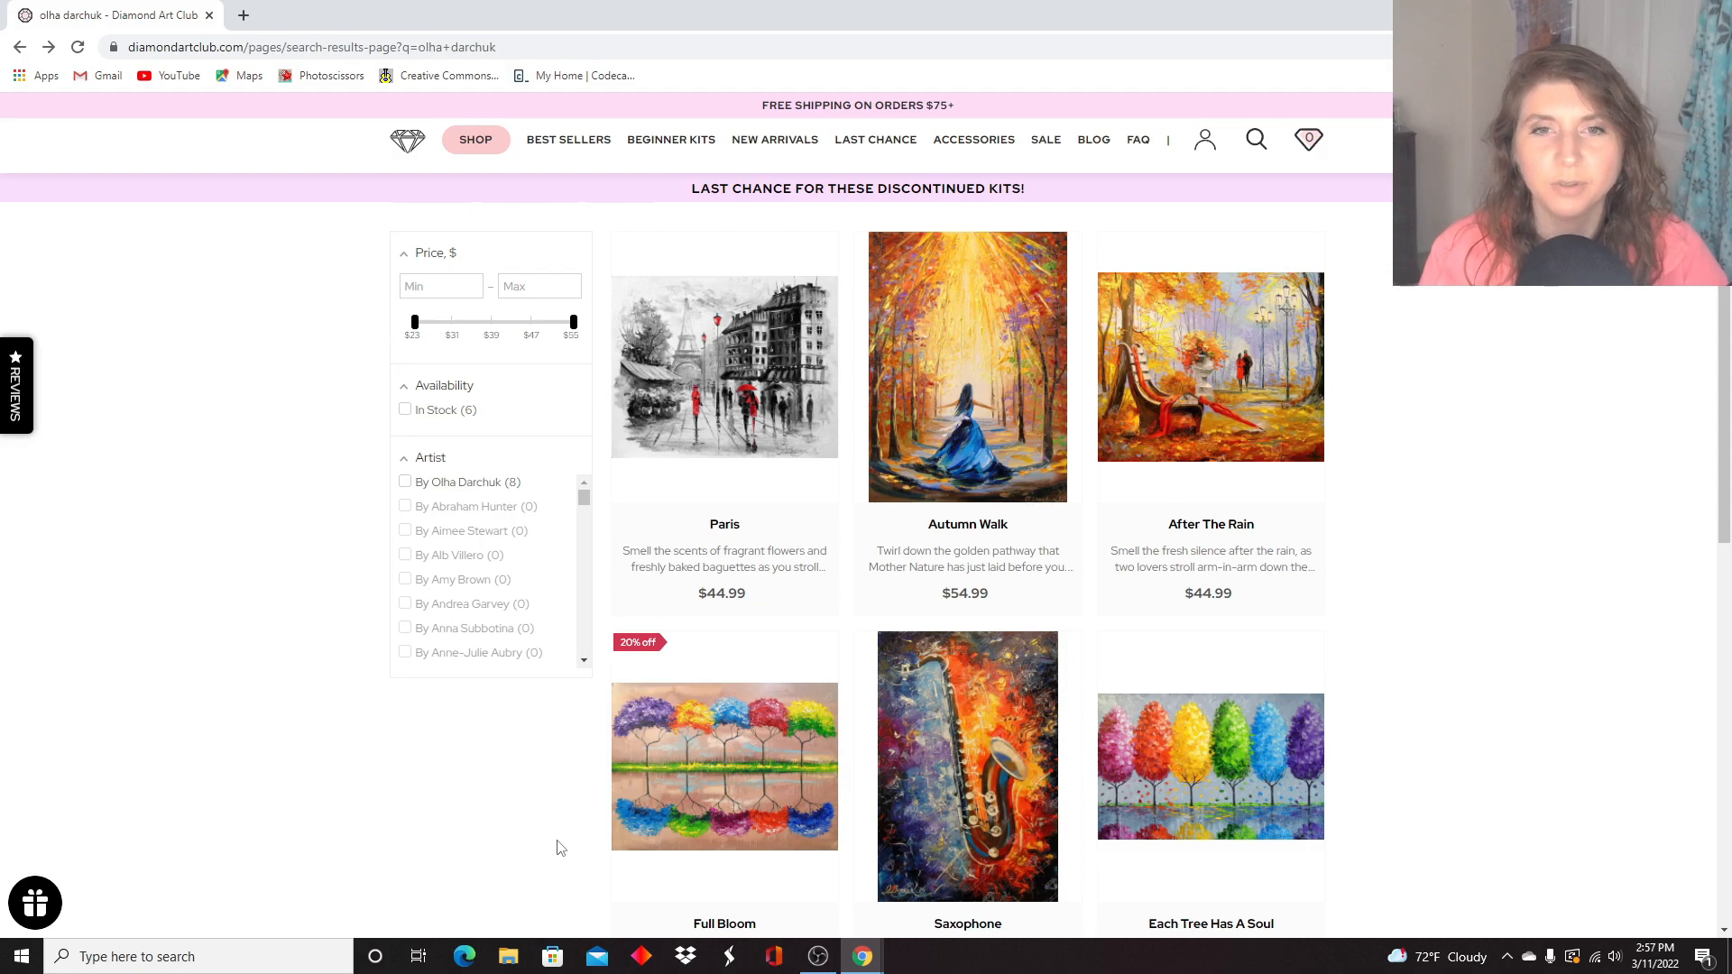